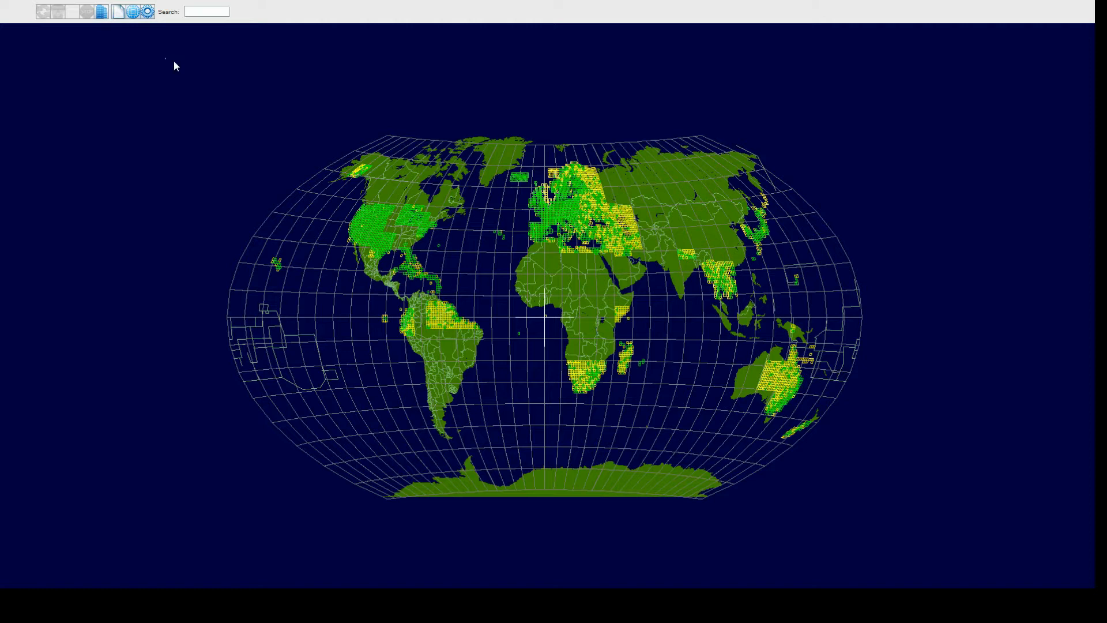
mouse_move(148, 12)
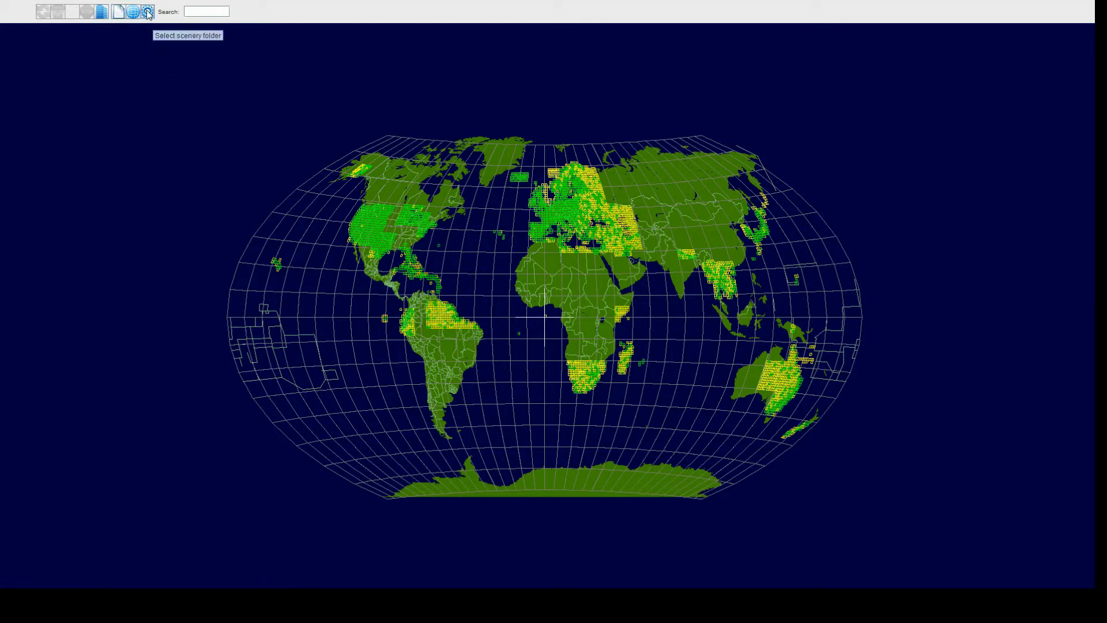
mouse_move(239, 176)
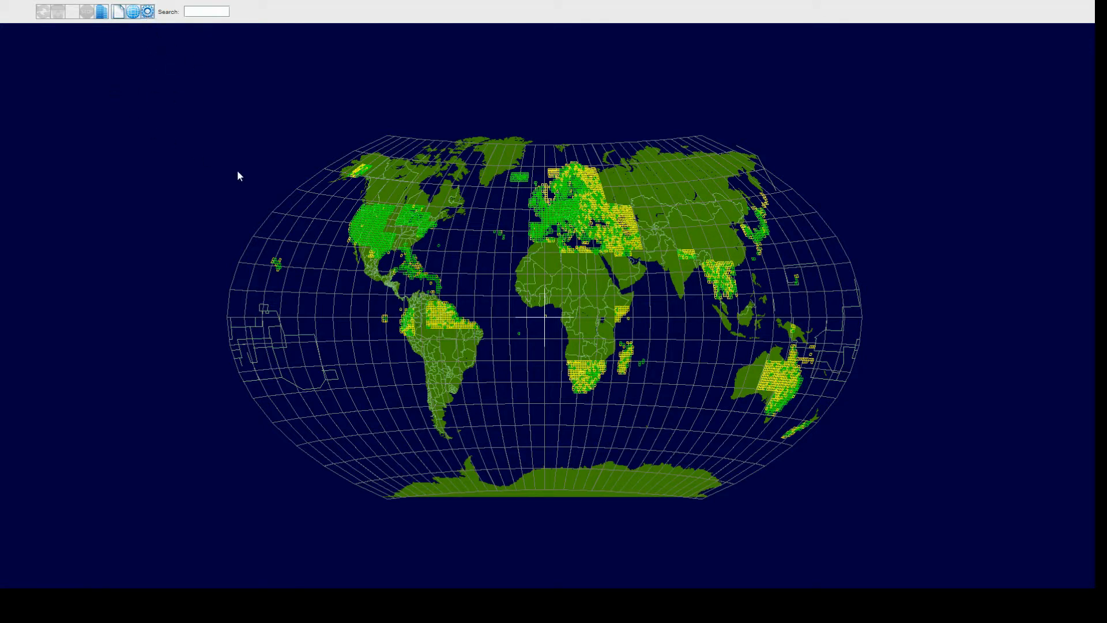
mouse_move(172, 176)
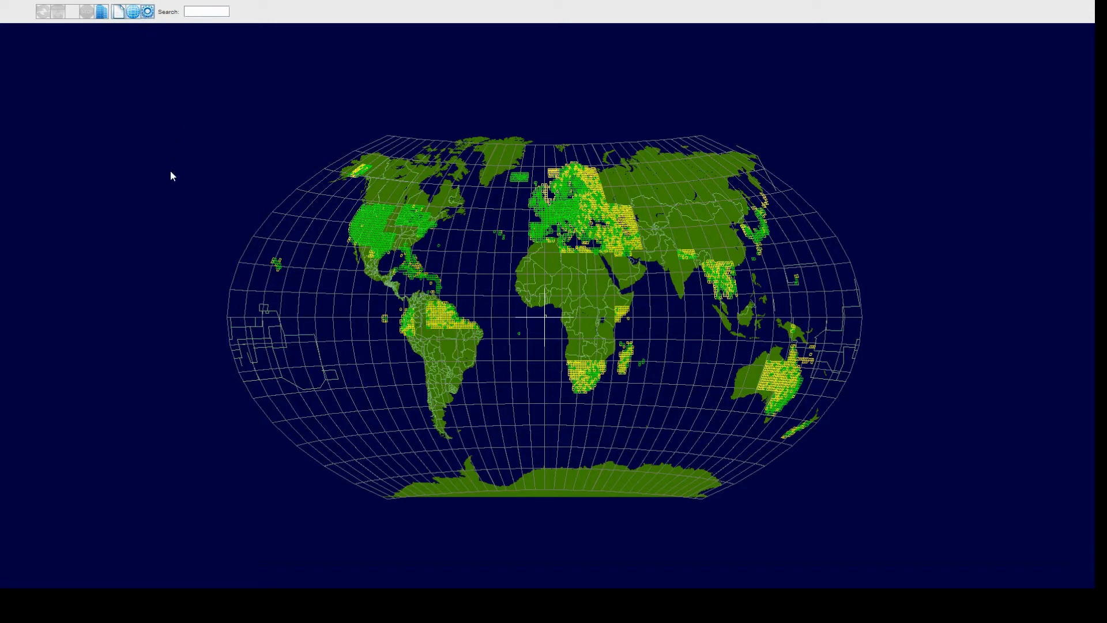
mouse_move(128, 228)
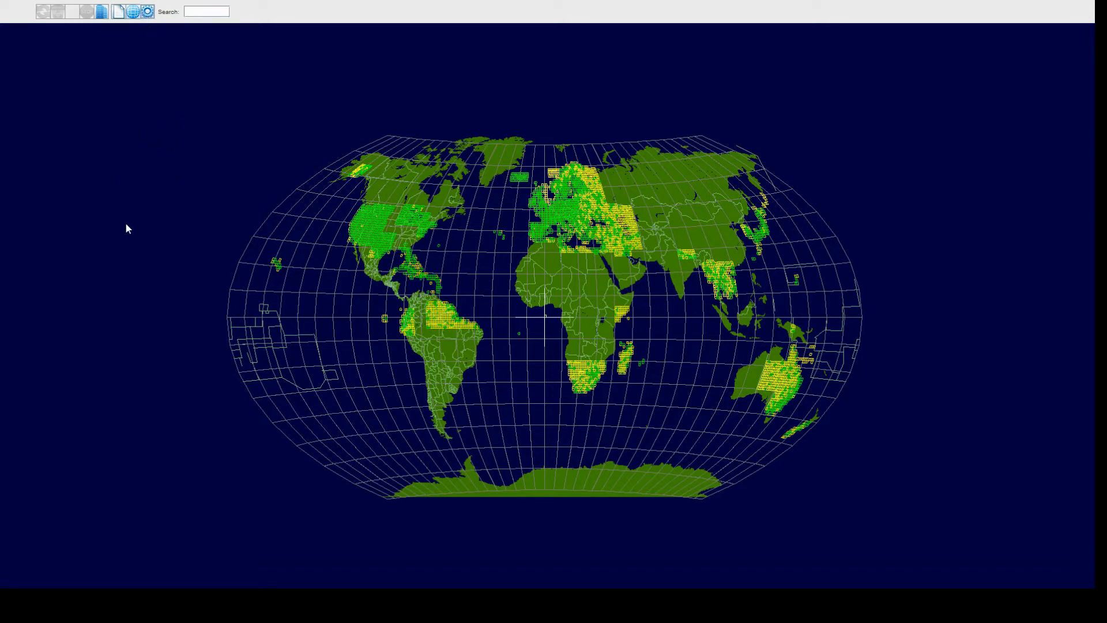
mouse_move(110, 117)
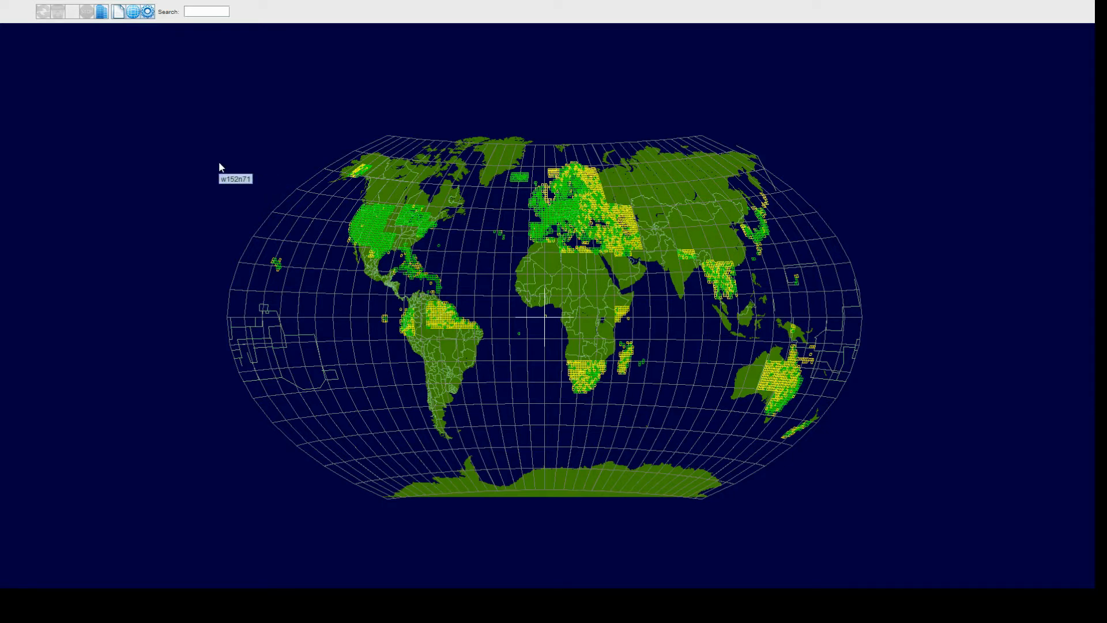
mouse_move(198, 165)
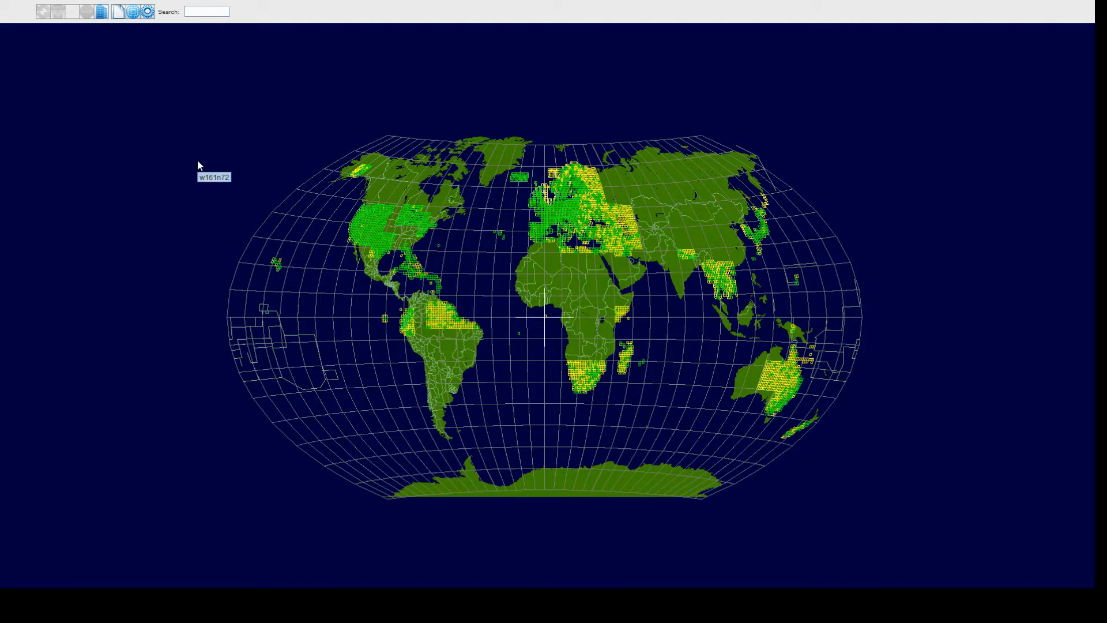
mouse_move(544, 286)
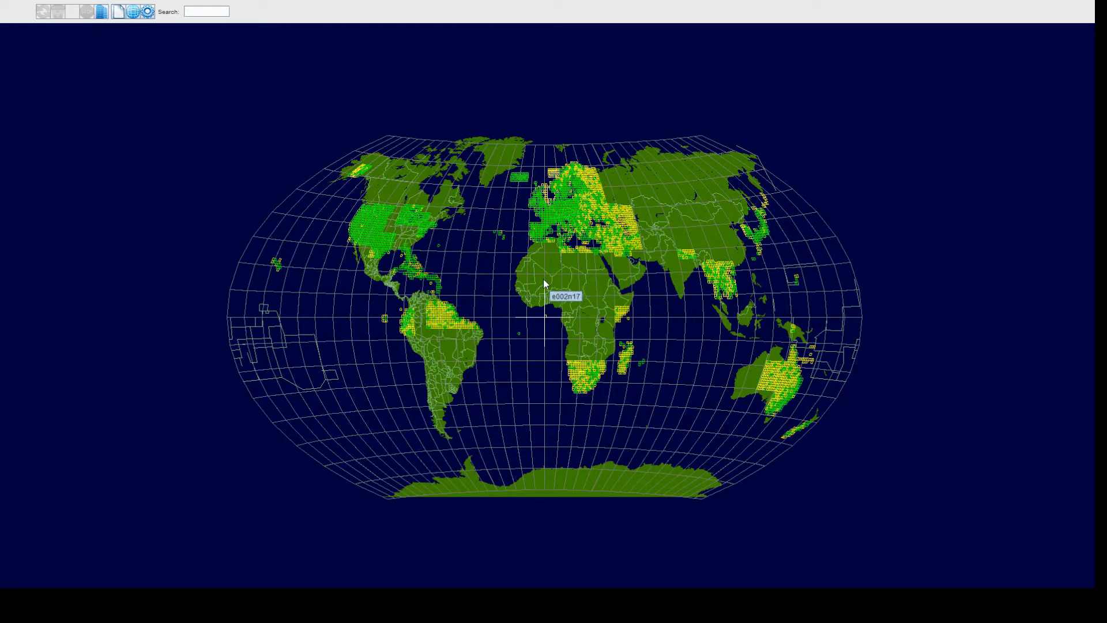
mouse_move(443, 236)
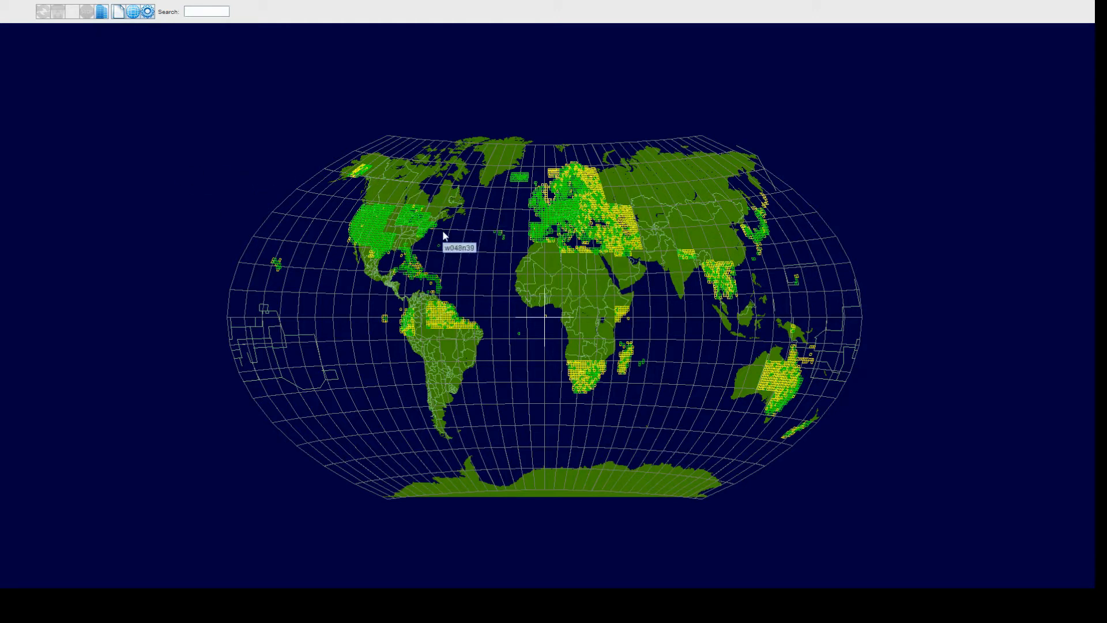
mouse_move(135, 12)
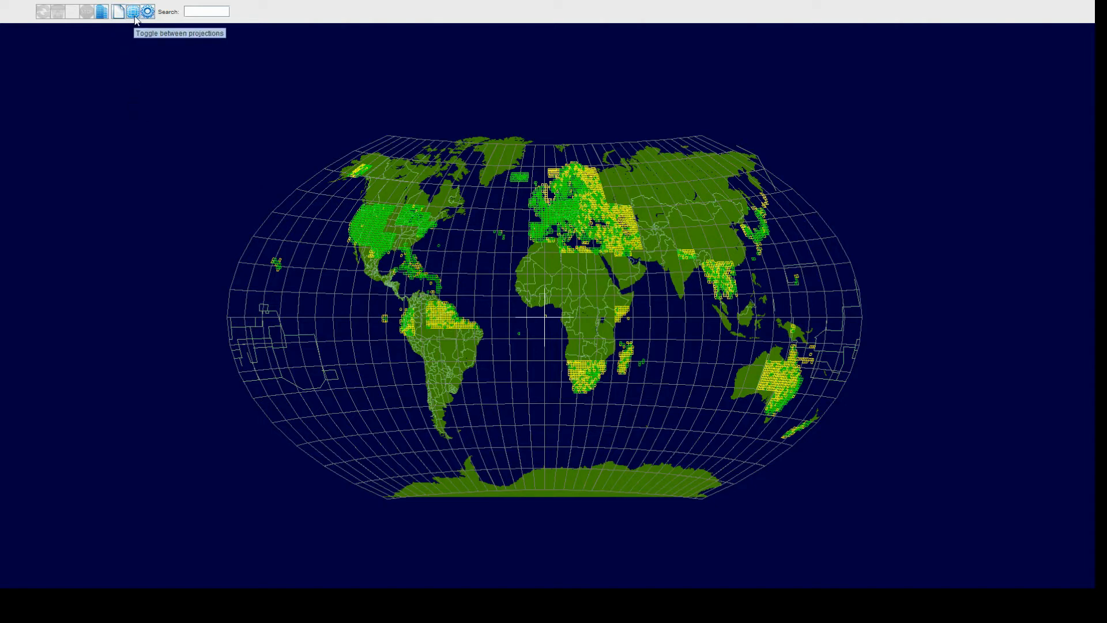
Step: Switch the world map to the globe projection to view the Aleutian island chain
left_click(147, 12)
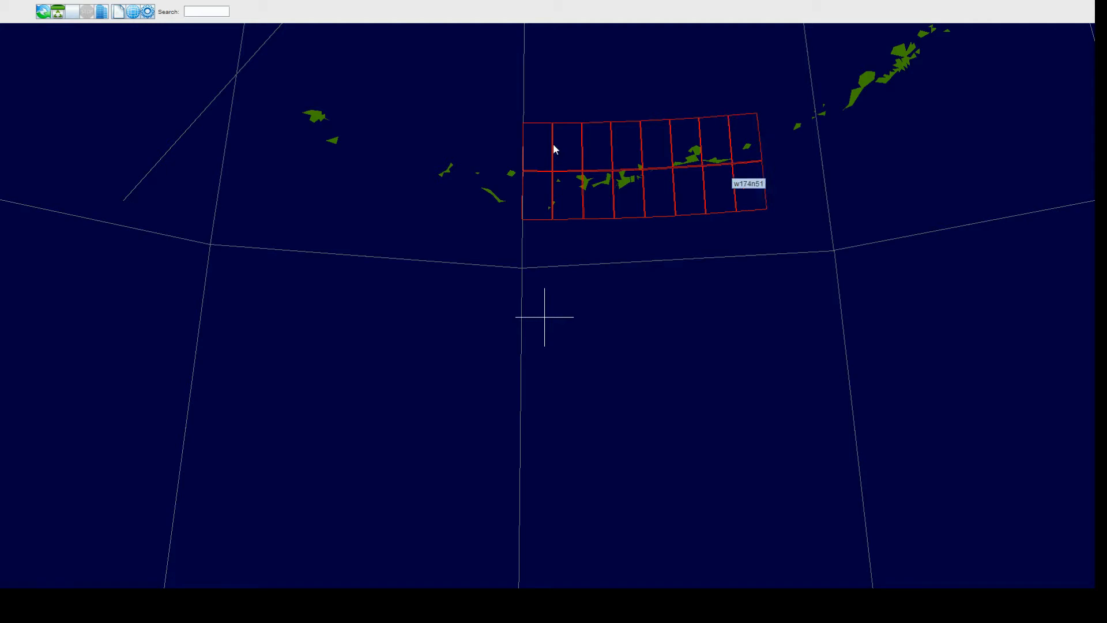
mouse_move(613, 177)
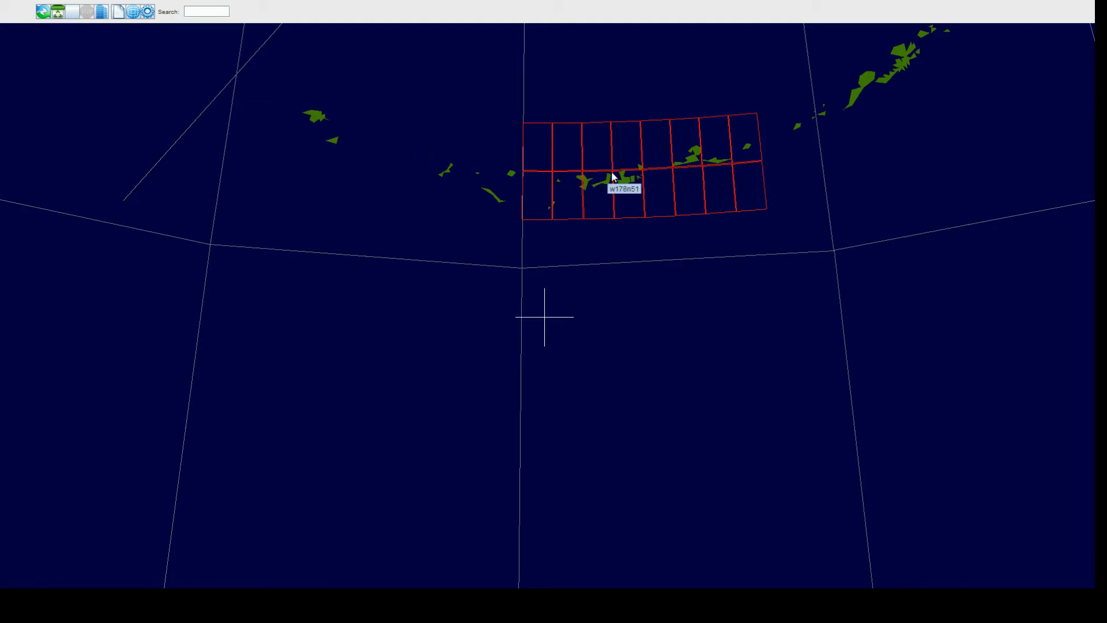
mouse_move(117, 41)
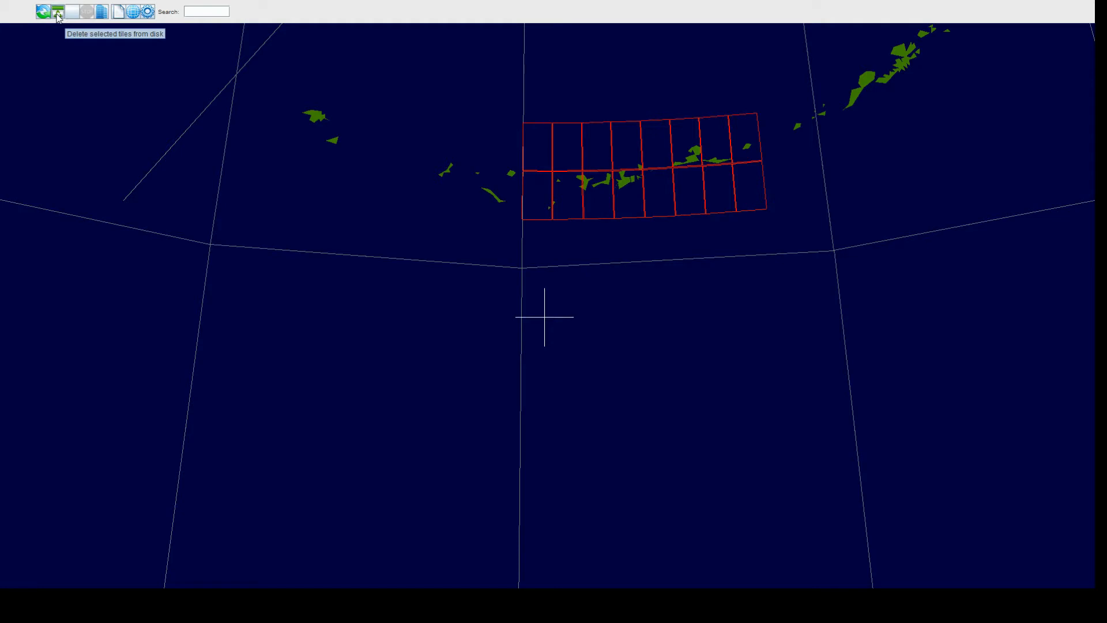
Step: Download scenery for the sixteen selected Aleutian tiles, including w174n51
left_click(56, 11)
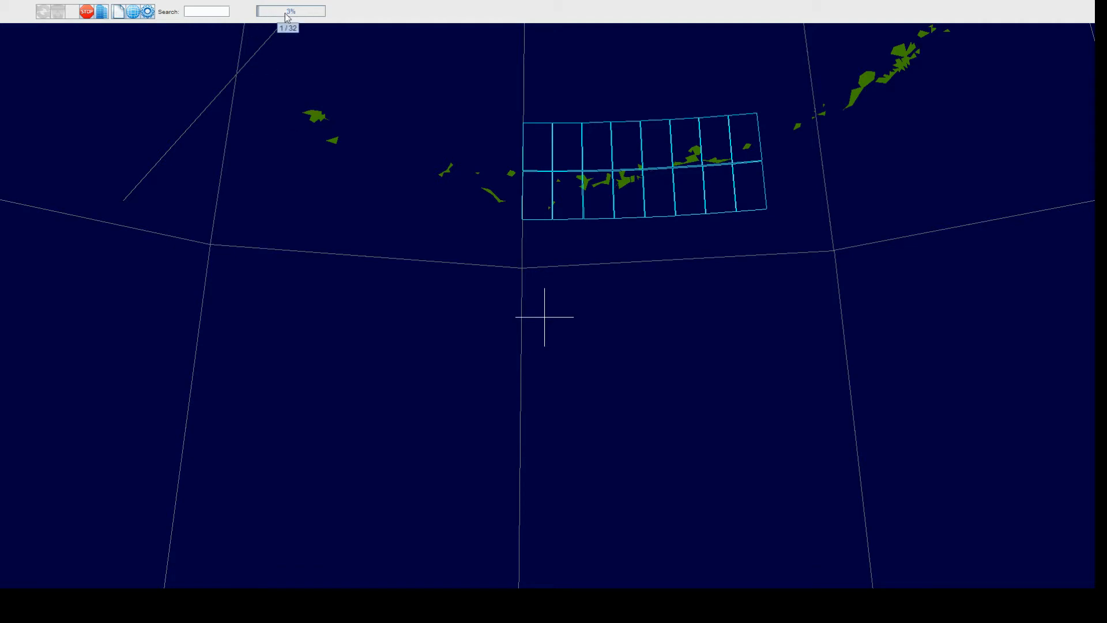
mouse_move(318, 28)
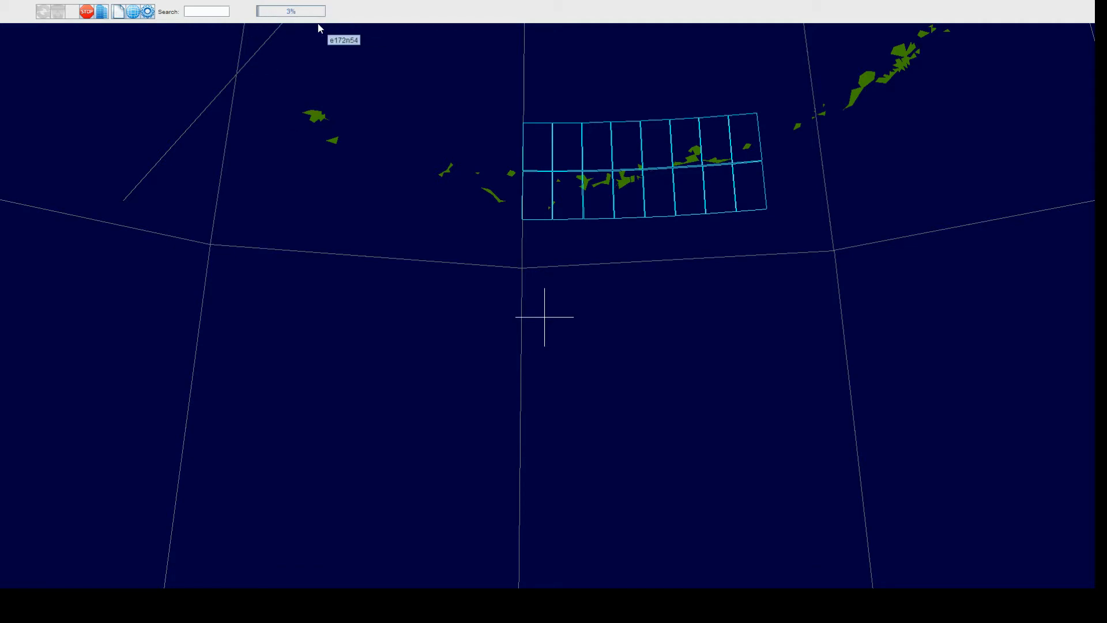
mouse_move(583, 158)
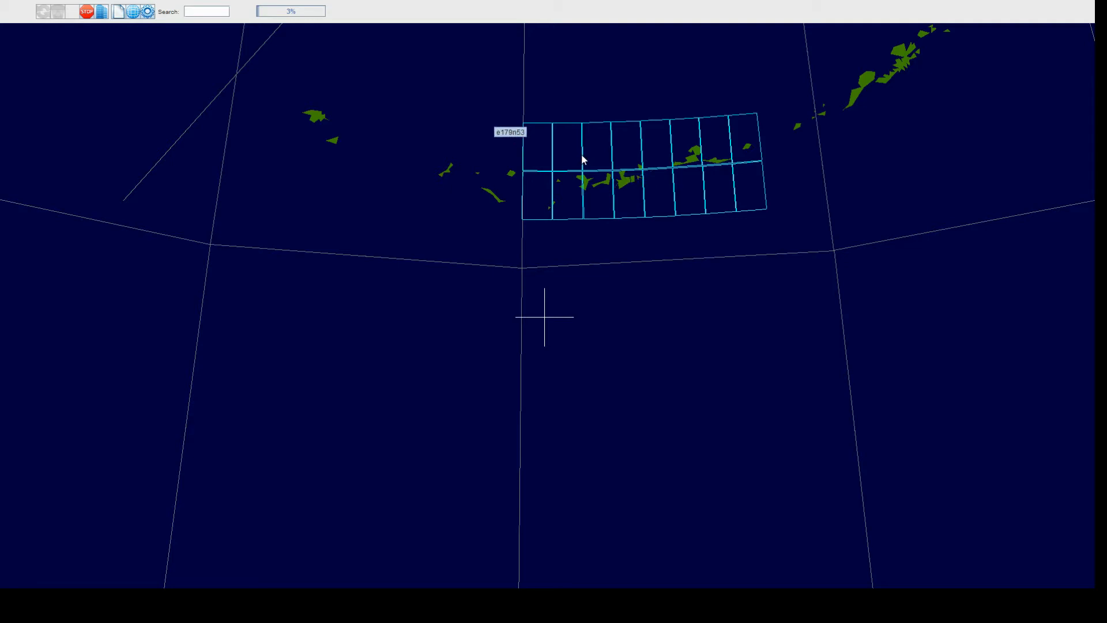
mouse_move(633, 198)
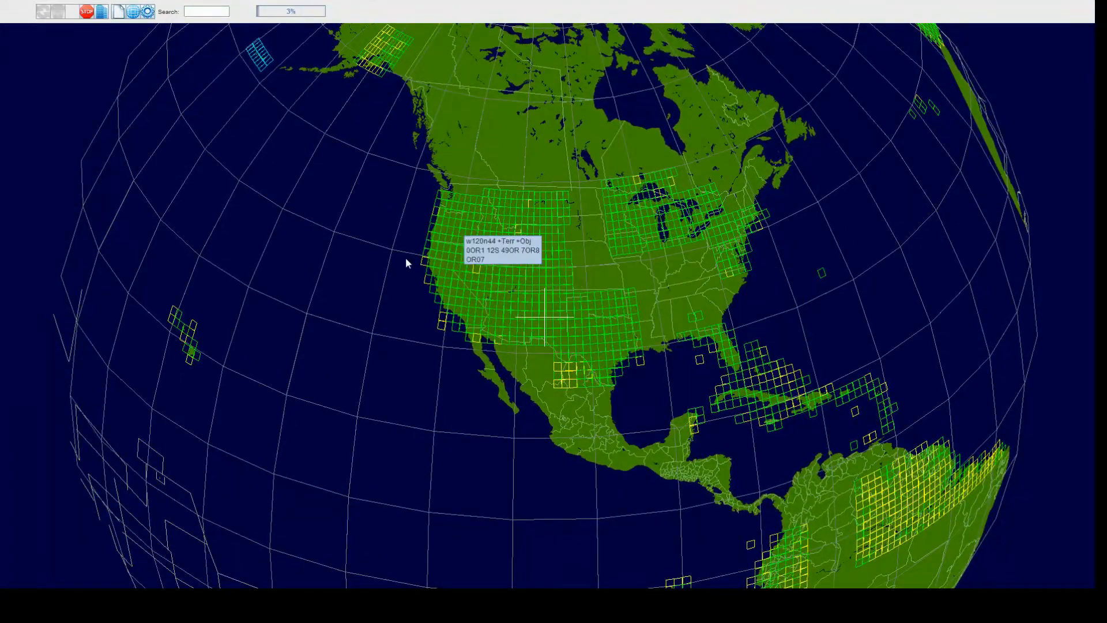
mouse_move(569, 386)
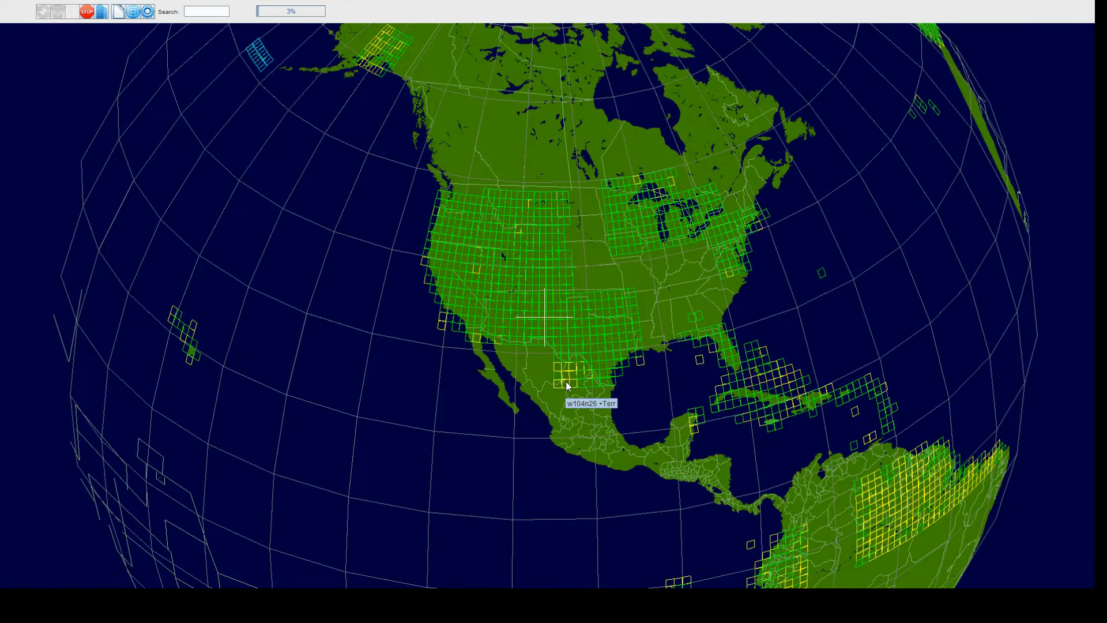
mouse_move(464, 286)
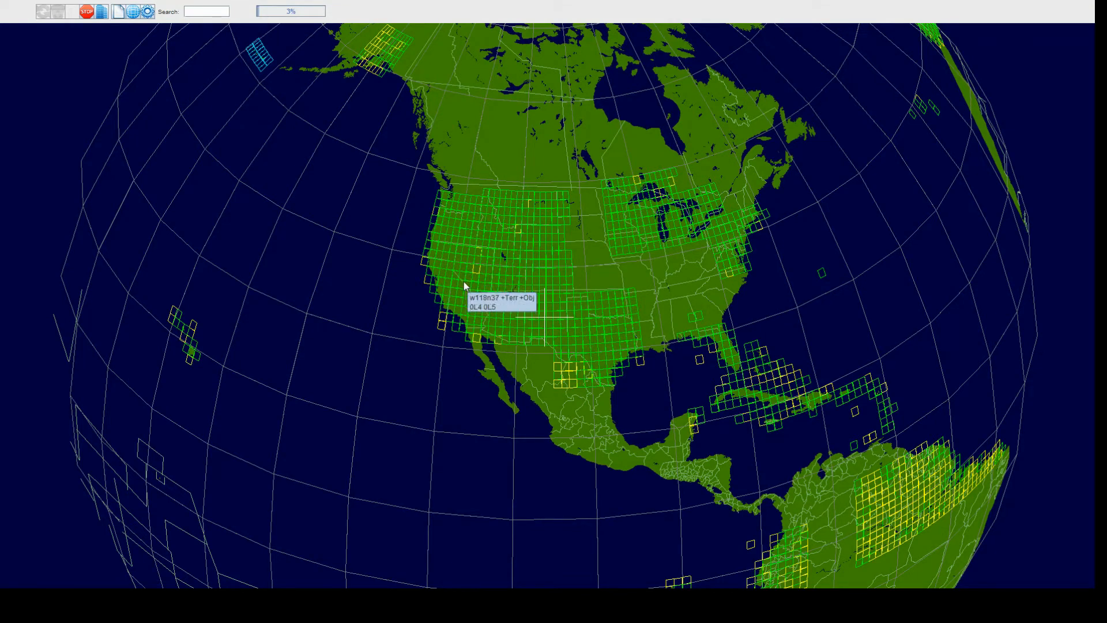
mouse_move(515, 308)
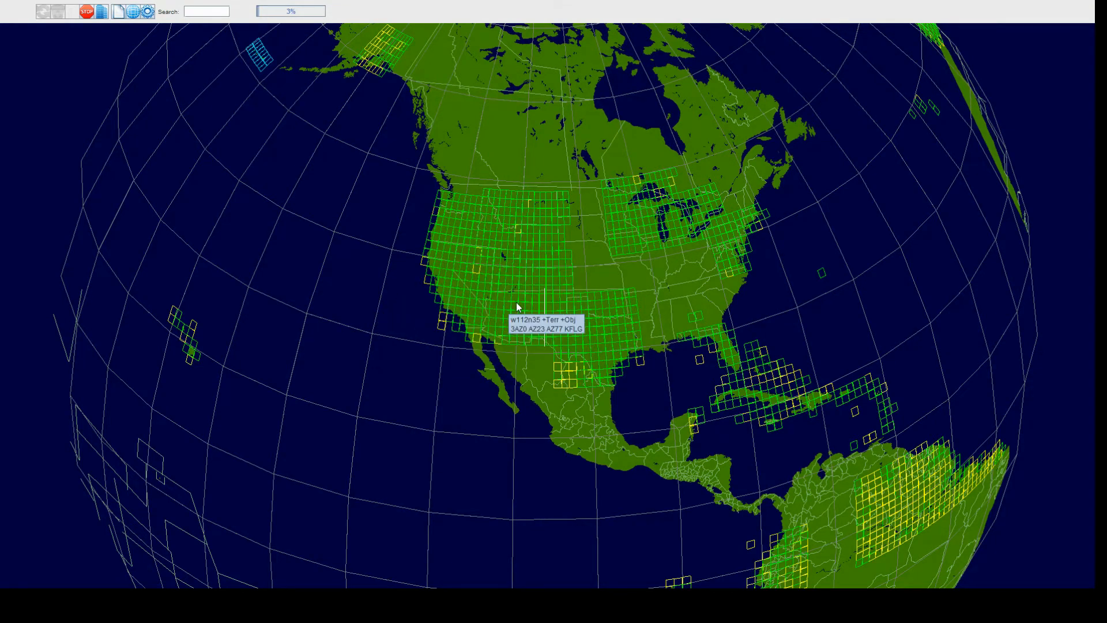
mouse_move(538, 318)
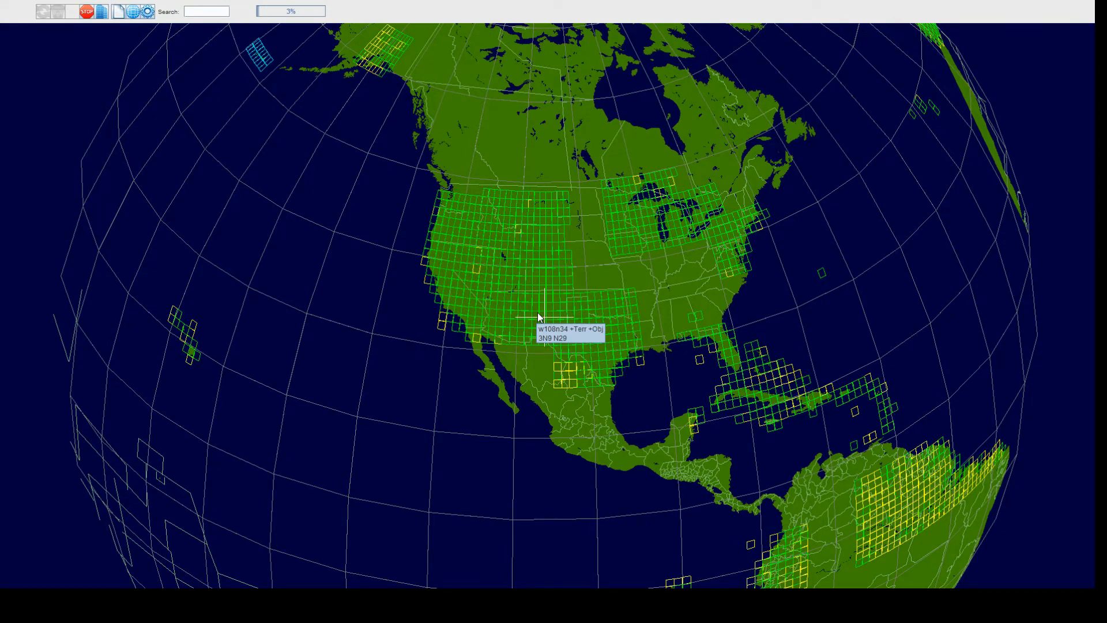
mouse_move(611, 373)
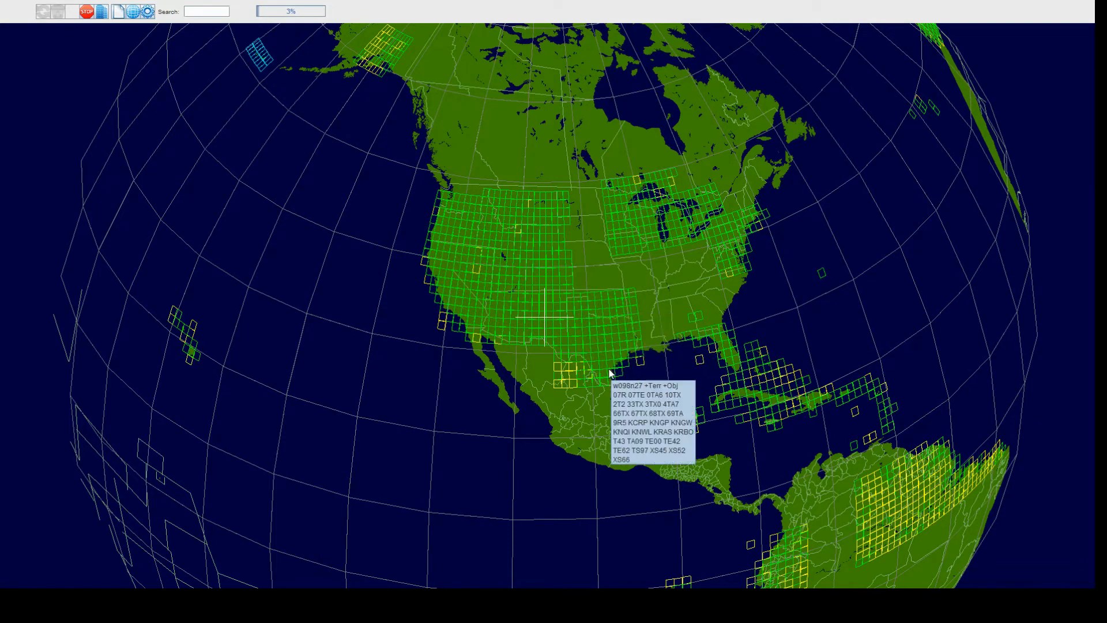
mouse_move(681, 319)
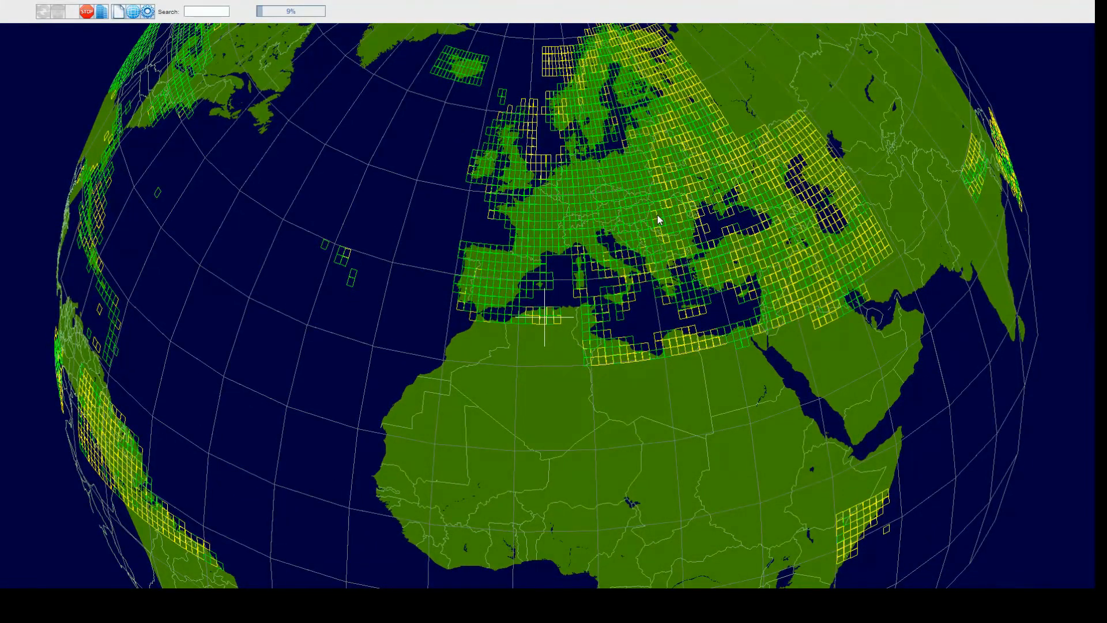
mouse_move(620, 216)
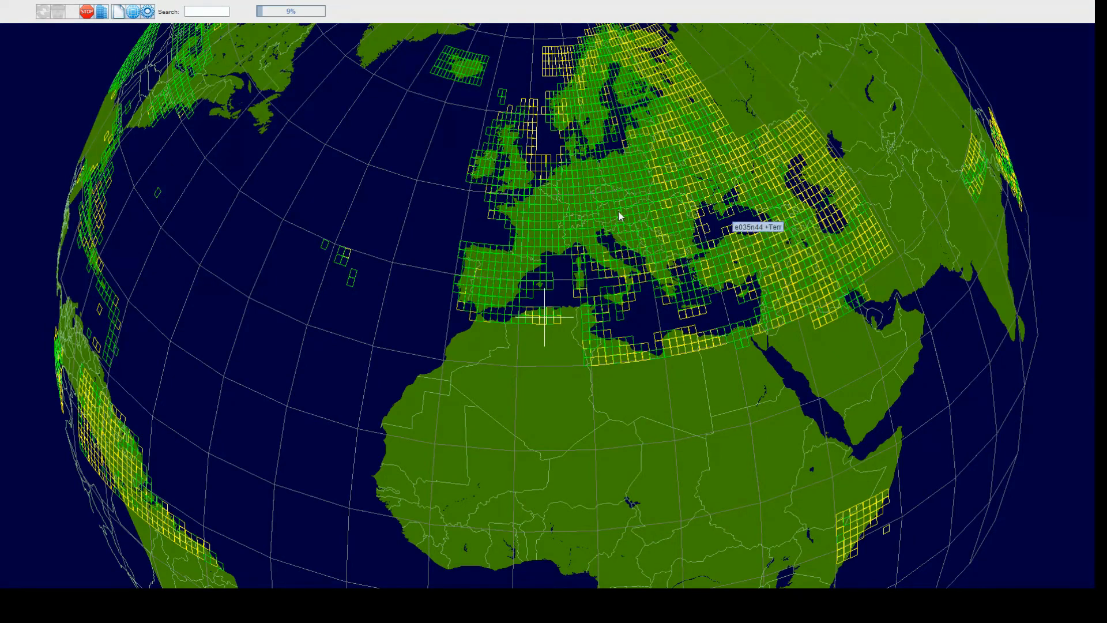
mouse_move(565, 226)
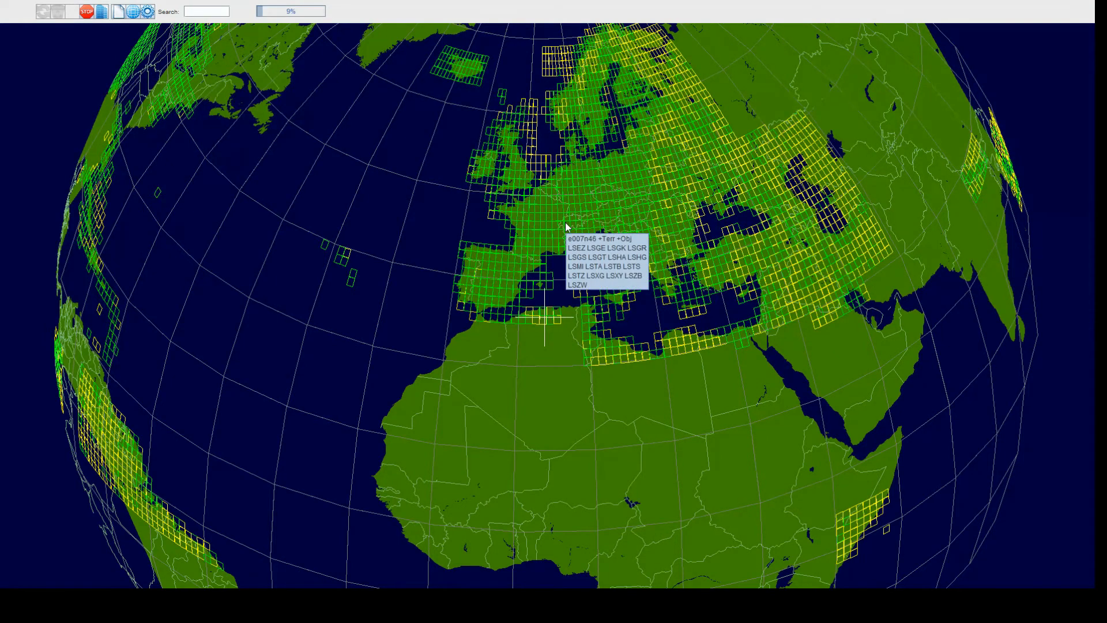
mouse_move(676, 217)
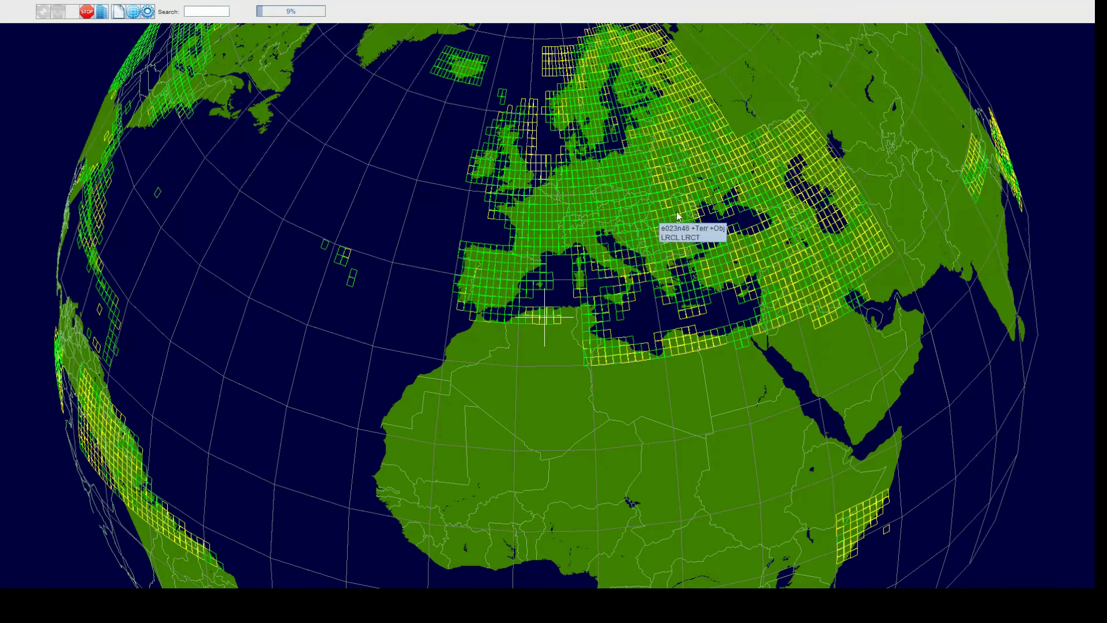
mouse_move(779, 211)
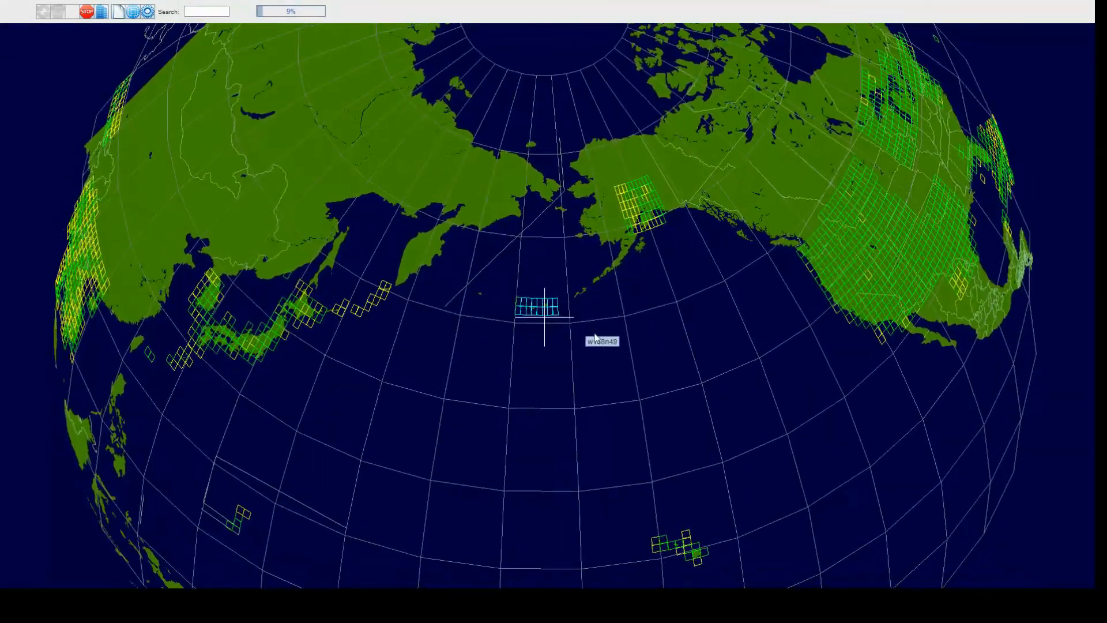
mouse_move(346, 169)
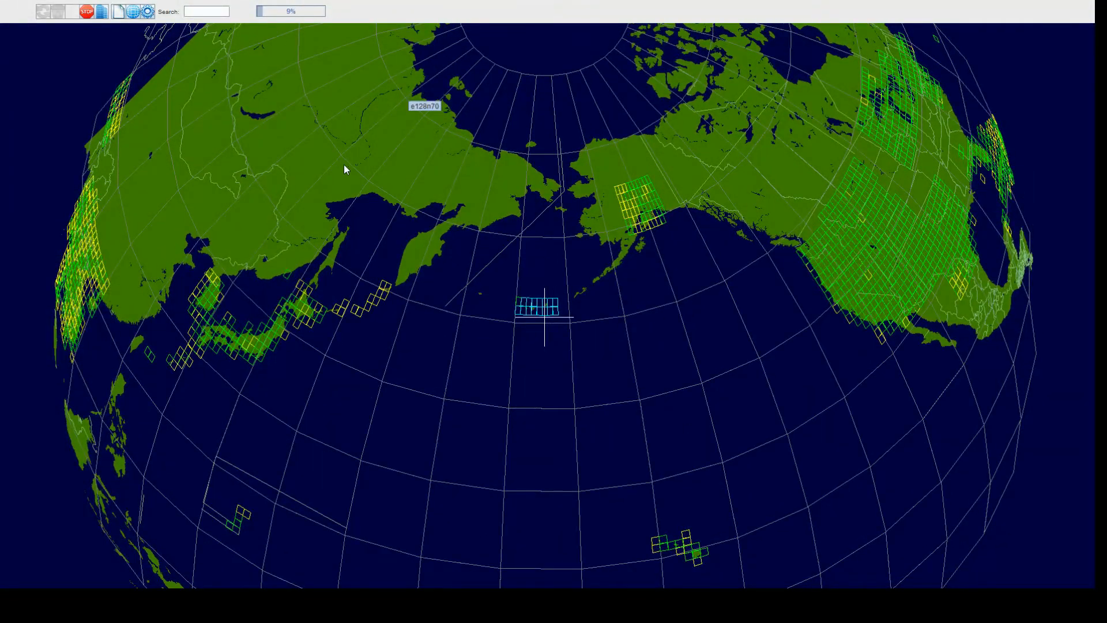
mouse_move(550, 314)
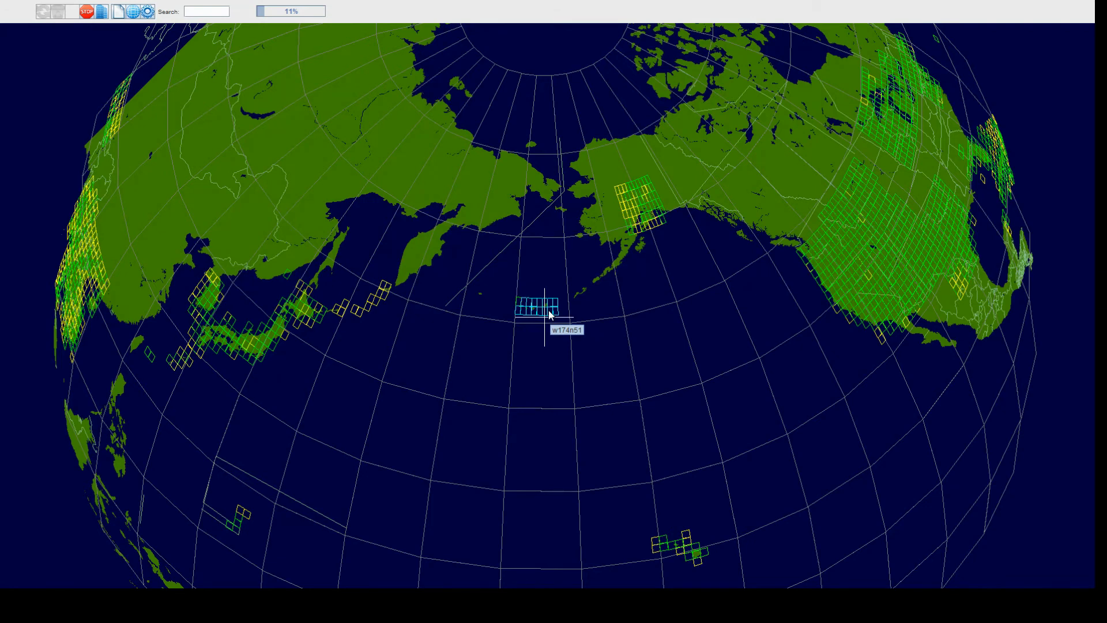
mouse_move(655, 311)
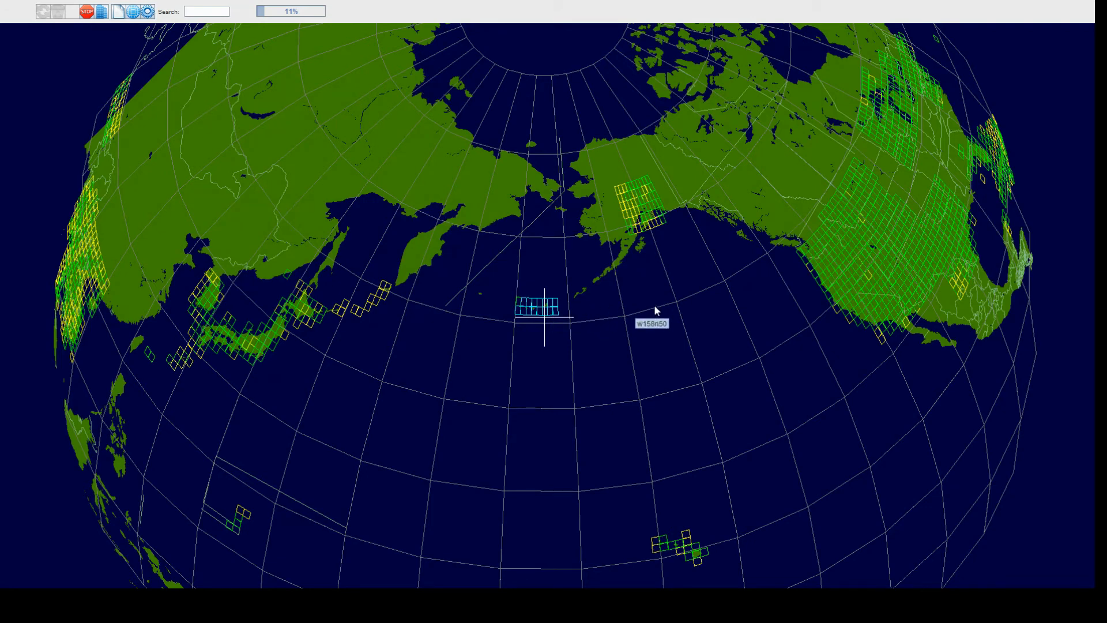